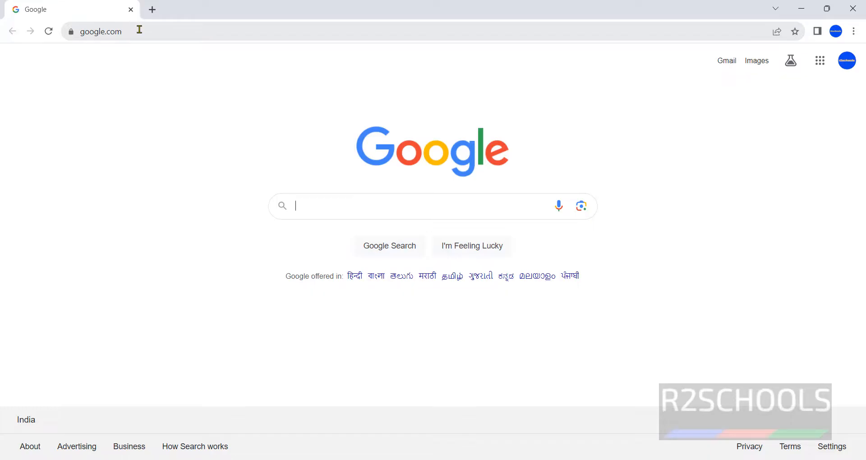
# - Enter the Wireshark site address in Chrome's address bar, bringing up site suggestions
pyautogui.click(105, 31)
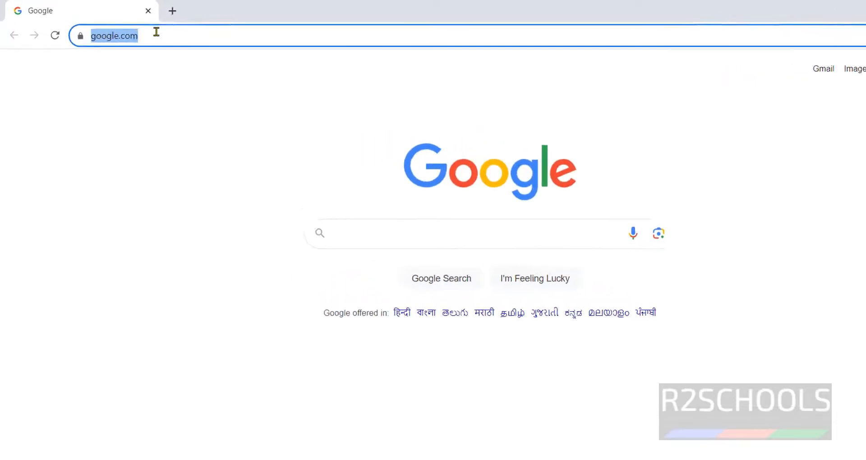
pyautogui.write('wireshark.com')
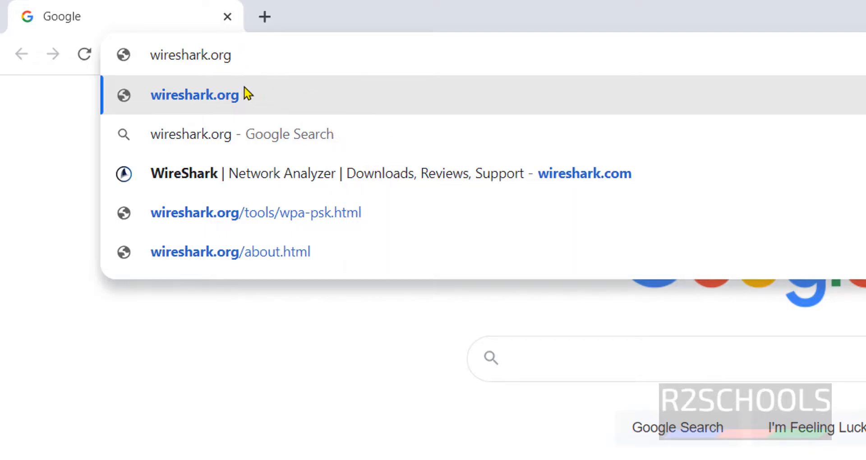
# - Go to wireshark.org and reach its download page via Get Acquainted > Download
pyautogui.click(194, 95)
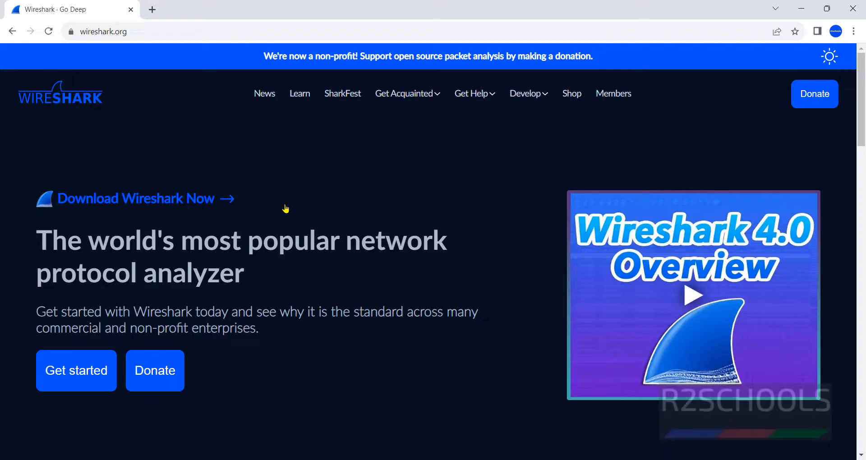
pyautogui.click(403, 93)
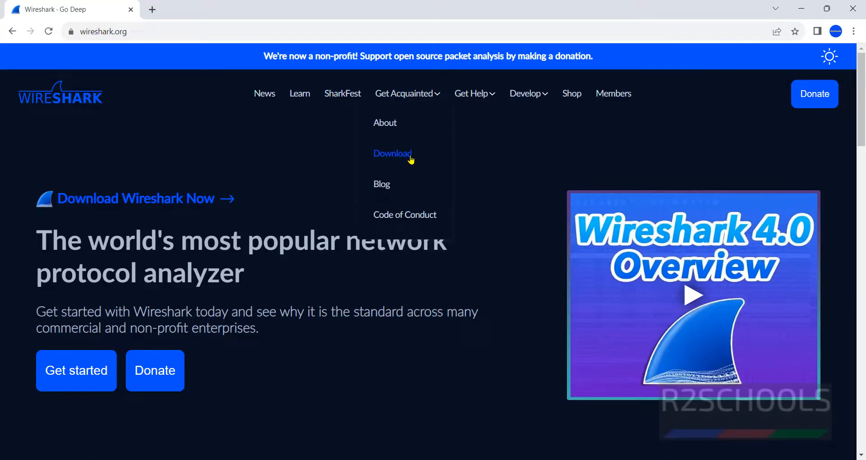
pyautogui.click(392, 153)
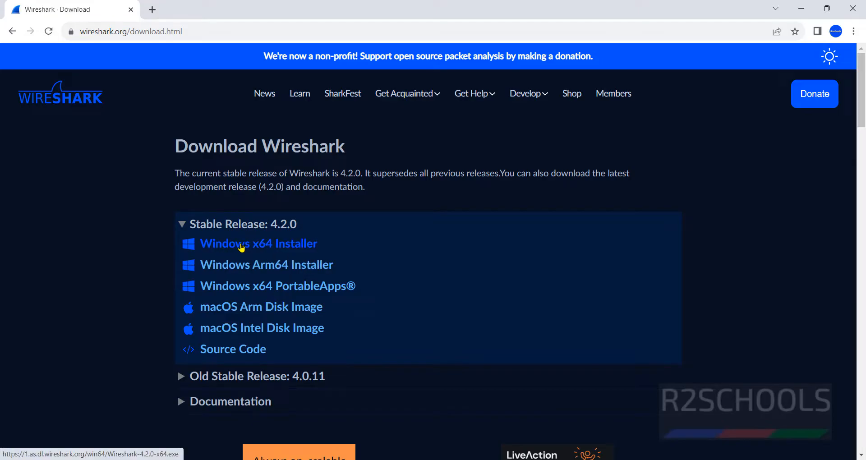
pyautogui.moveTo(265, 265)
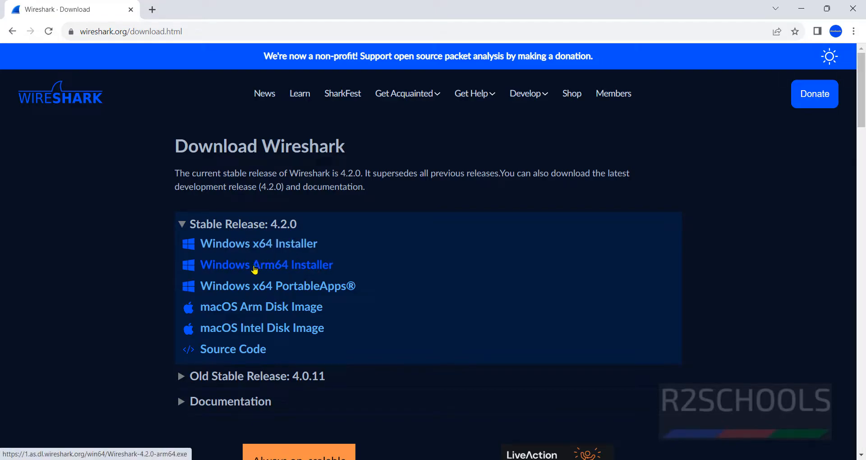
pyautogui.moveTo(263, 296)
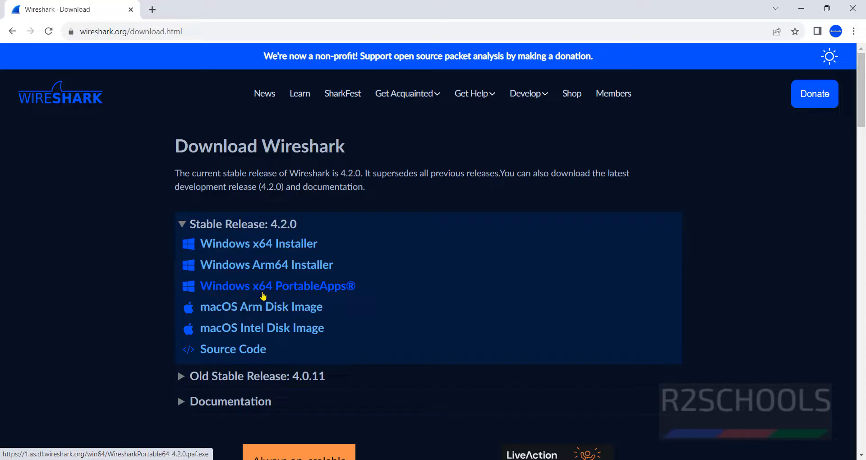
pyautogui.moveTo(261, 307)
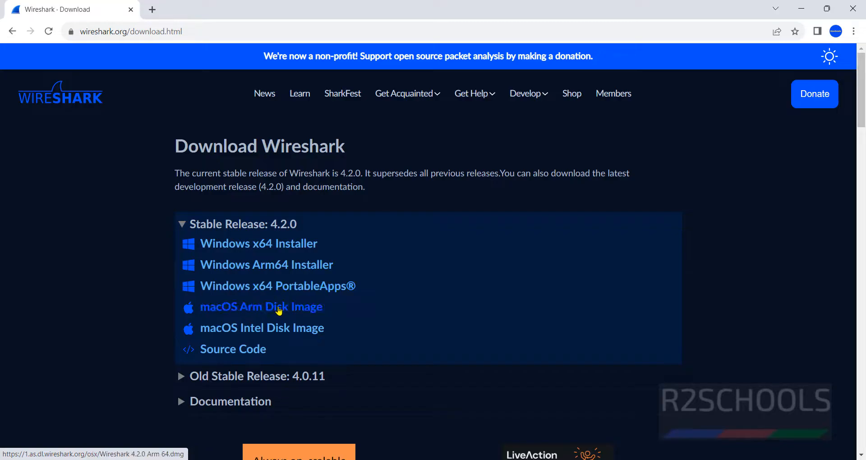
pyautogui.moveTo(258, 244)
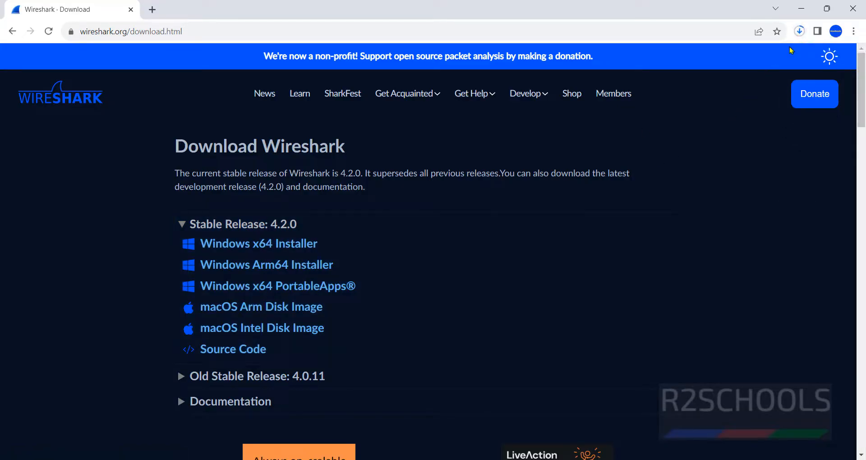
# - Show the full download history while Wireshark-4.2.0-x64.exe downloads
pyautogui.click(798, 31)
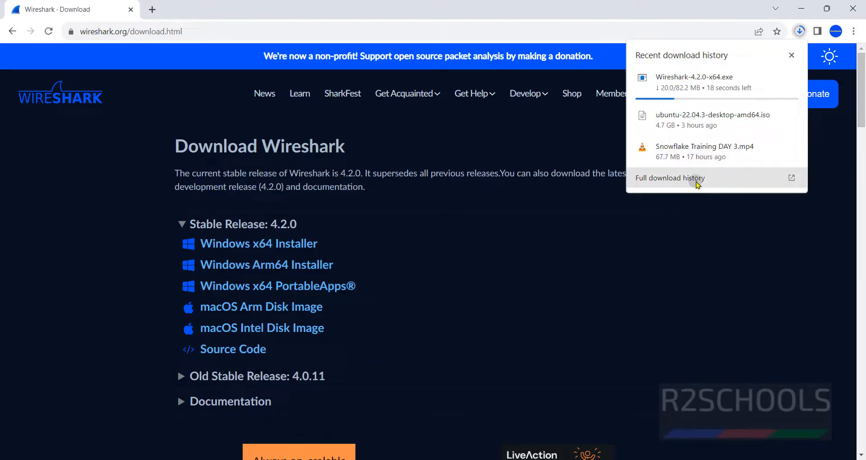
pyautogui.click(668, 177)
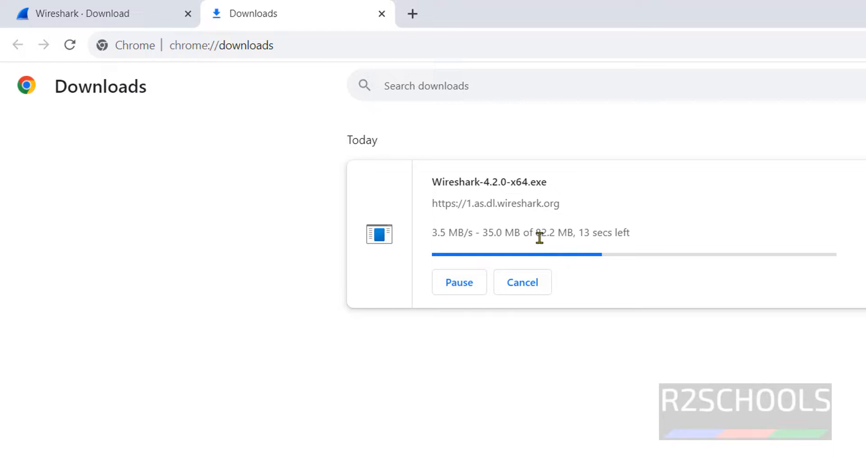
pyautogui.moveTo(613, 376)
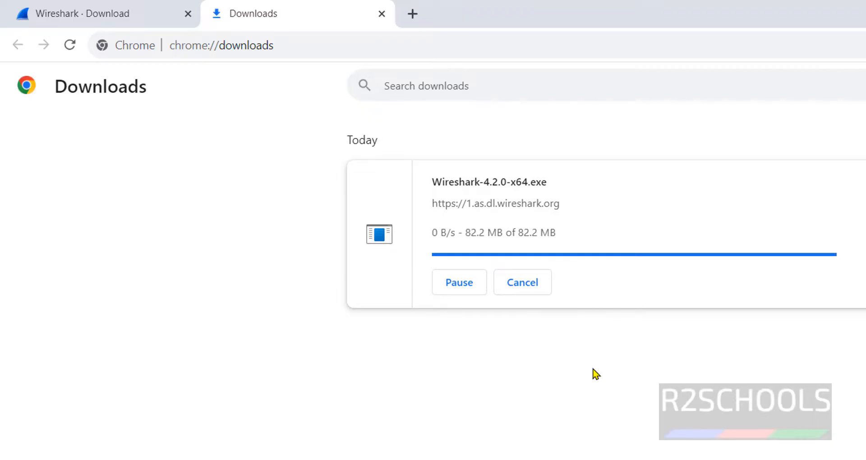
pyautogui.moveTo(585, 388)
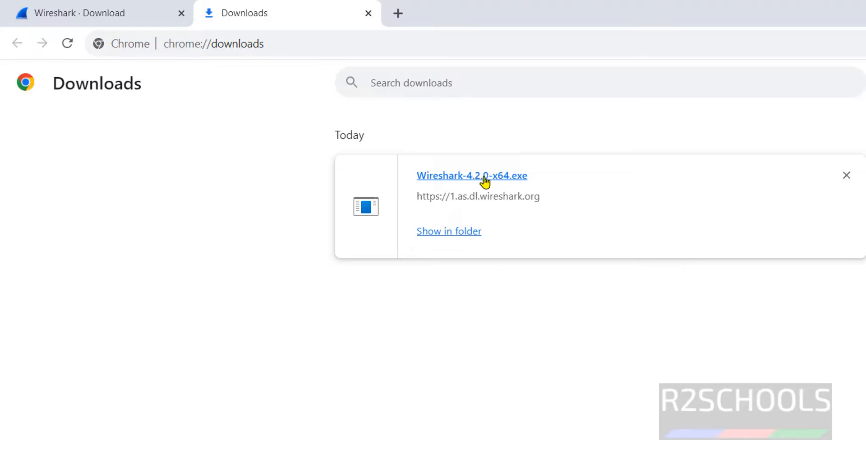
pyautogui.moveTo(519, 183)
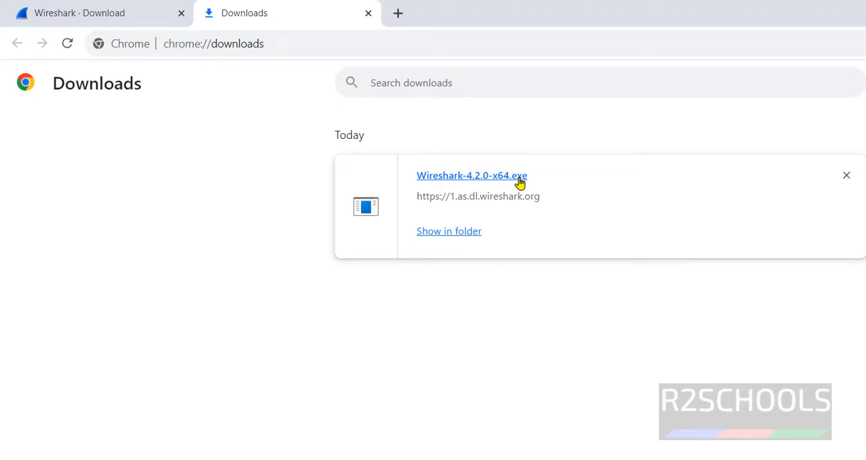
pyautogui.moveTo(751, 321)
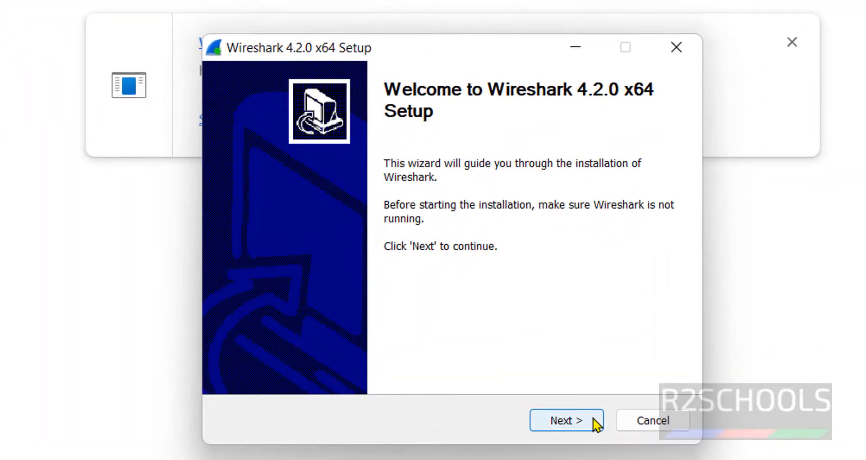
# - Advance past the setup welcome page and acknowledge the license notice
pyautogui.click(567, 421)
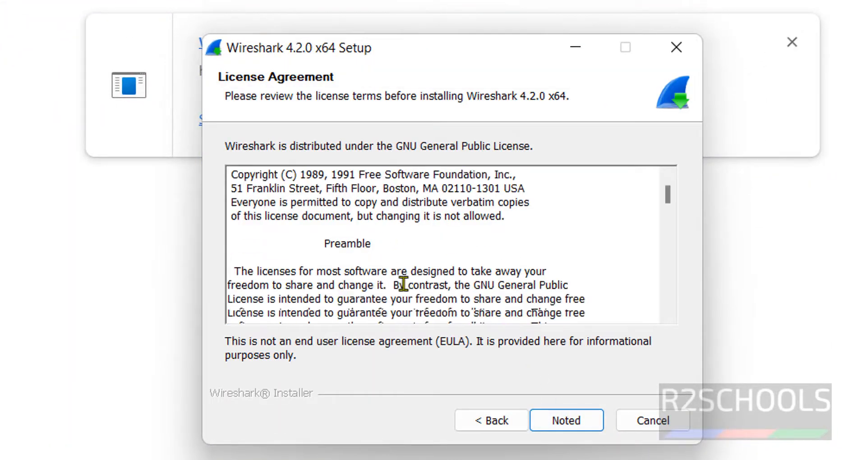
pyautogui.scroll(-3)
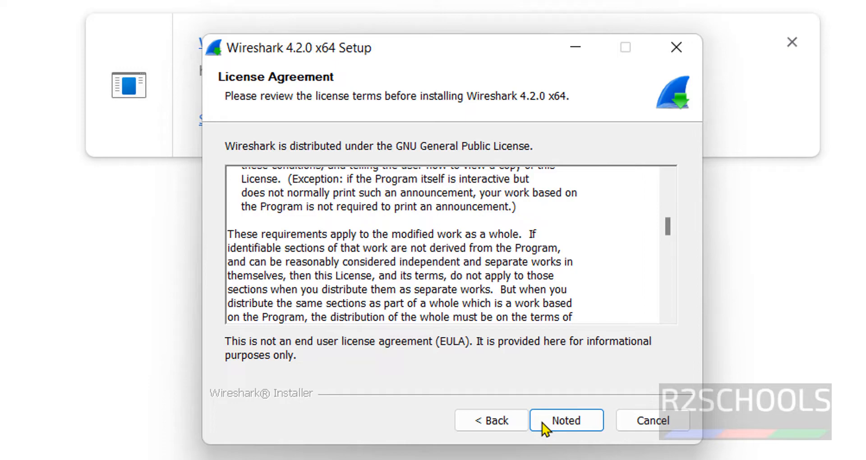
pyautogui.click(566, 421)
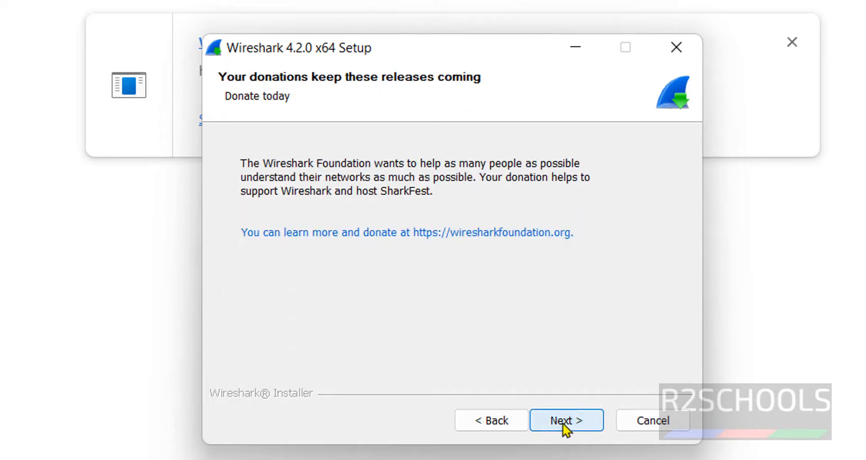
# - Continue past the donation page to component selection with UDPdump included
pyautogui.click(565, 420)
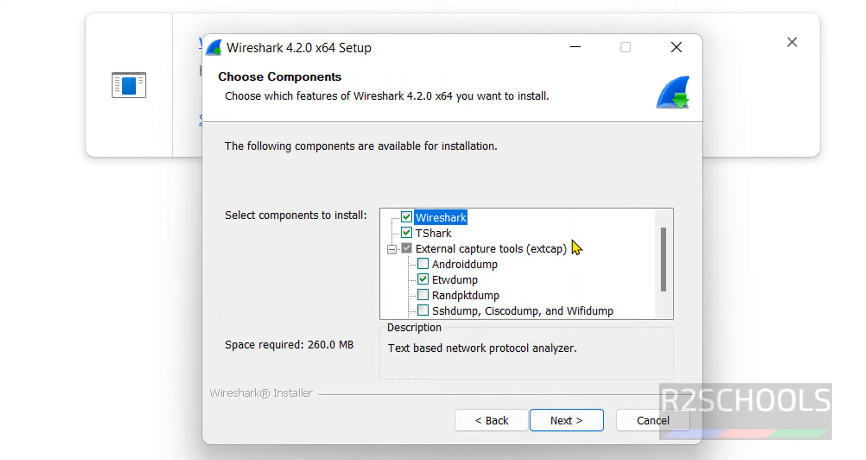
pyautogui.moveTo(547, 269)
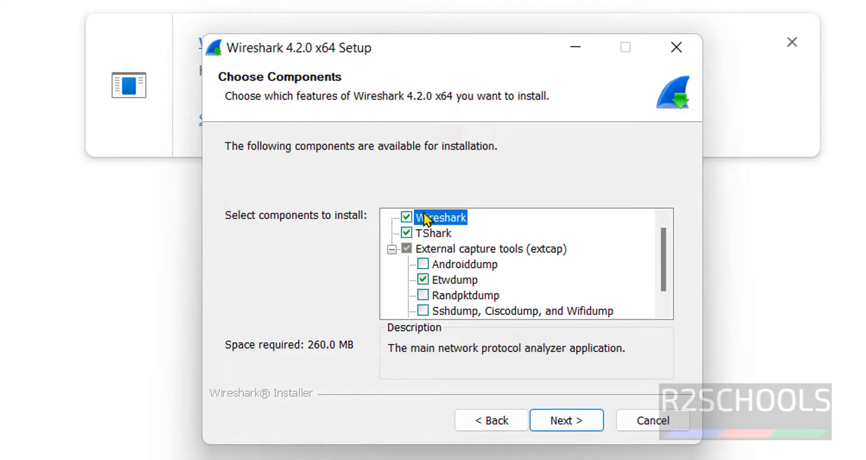
pyautogui.moveTo(408, 228)
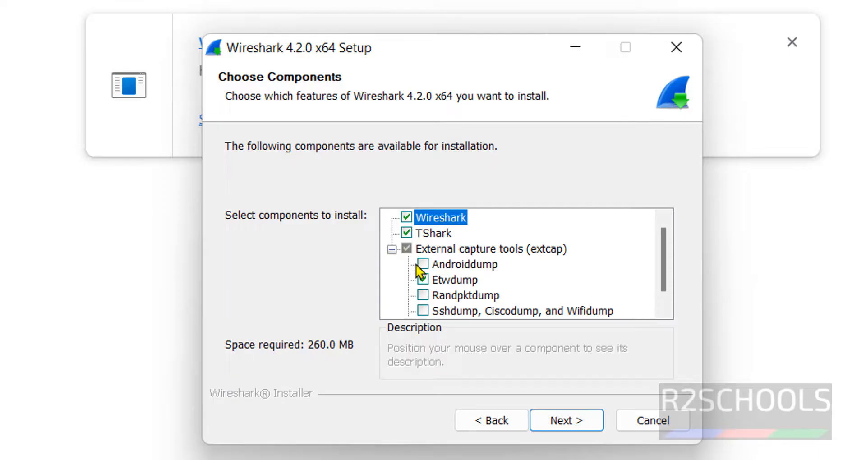
pyautogui.moveTo(425, 271)
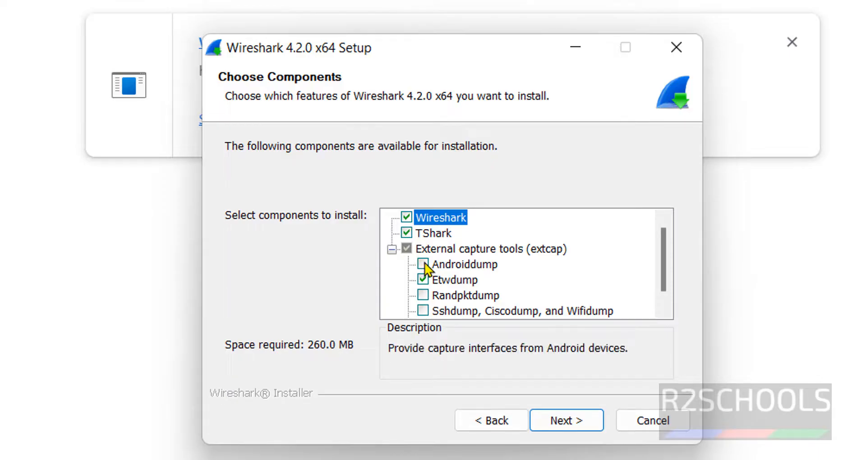
pyautogui.moveTo(431, 301)
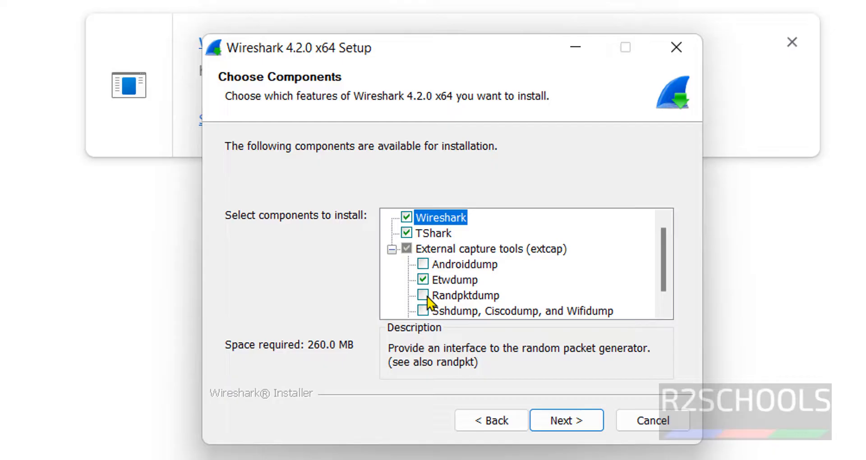
pyautogui.scroll(-3)
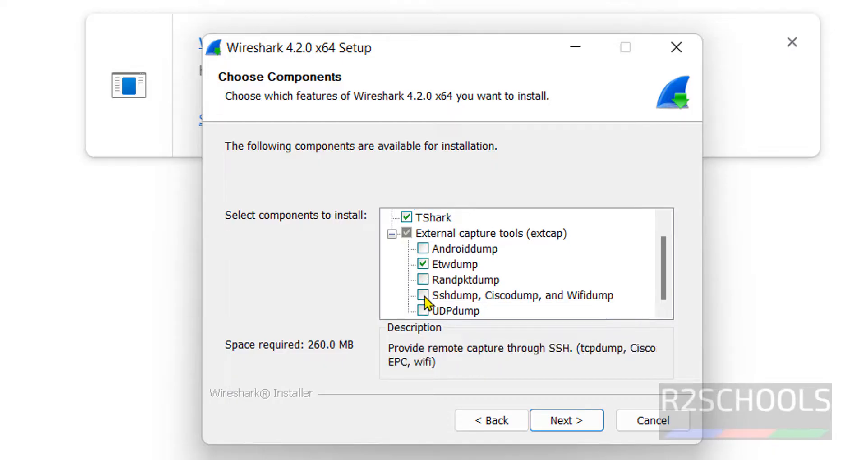
pyautogui.click(423, 311)
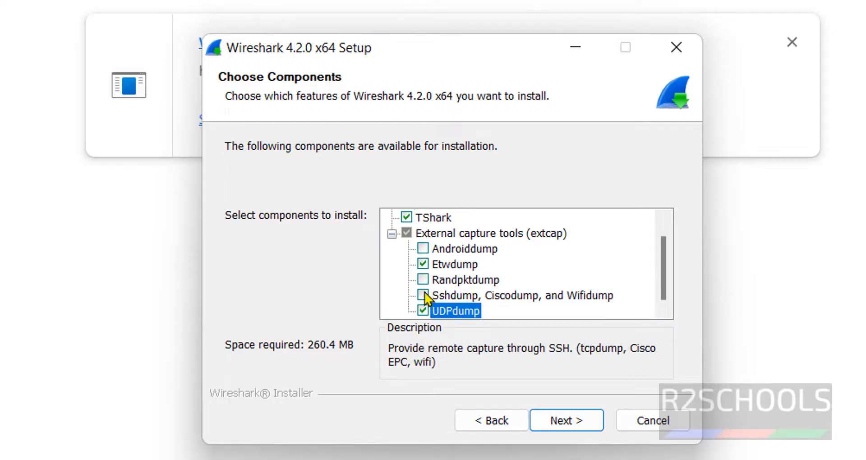
pyautogui.click(422, 294)
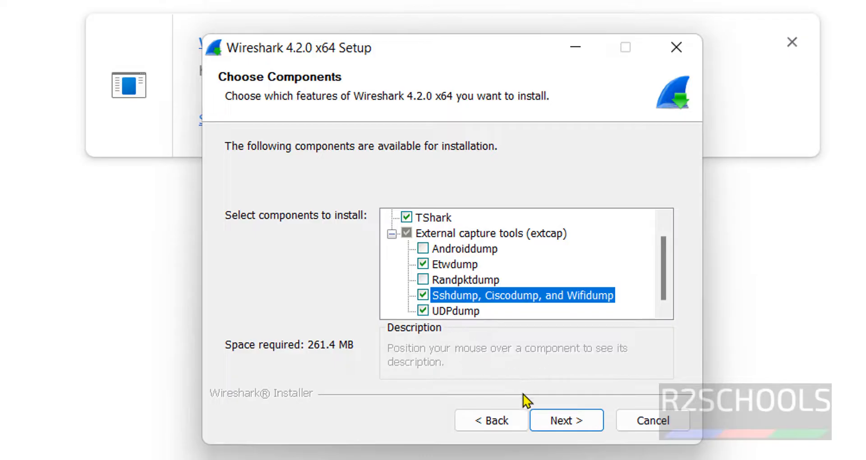
# - Accept the default components and add a Wireshark Desktop Icon shortcut
pyautogui.click(565, 420)
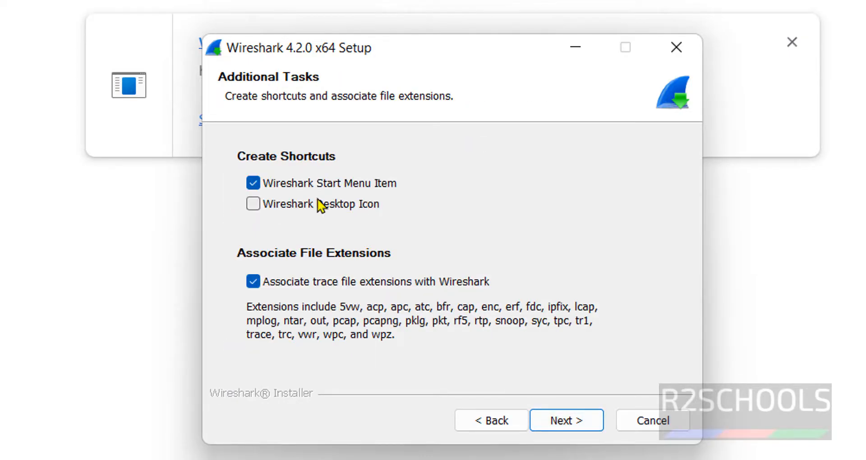
pyautogui.click(252, 203)
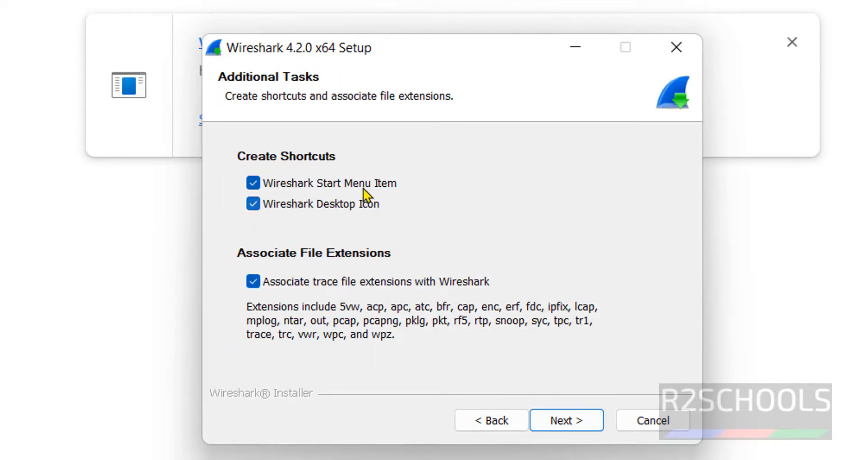
pyautogui.moveTo(368, 220)
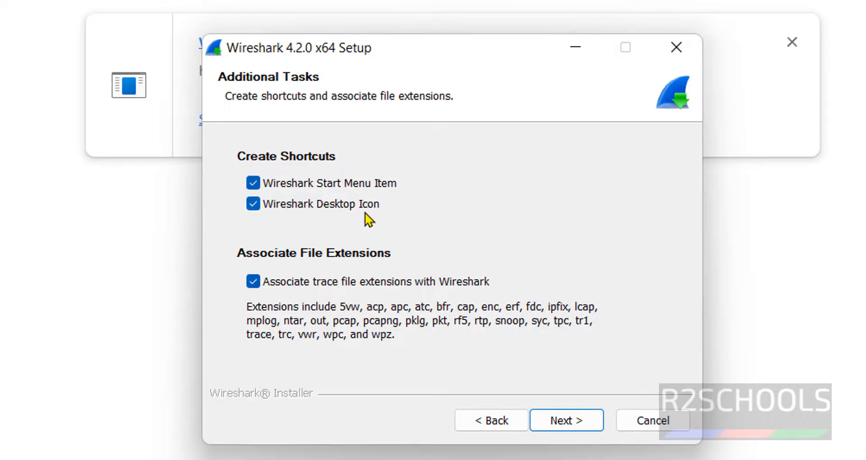
pyautogui.moveTo(327, 317)
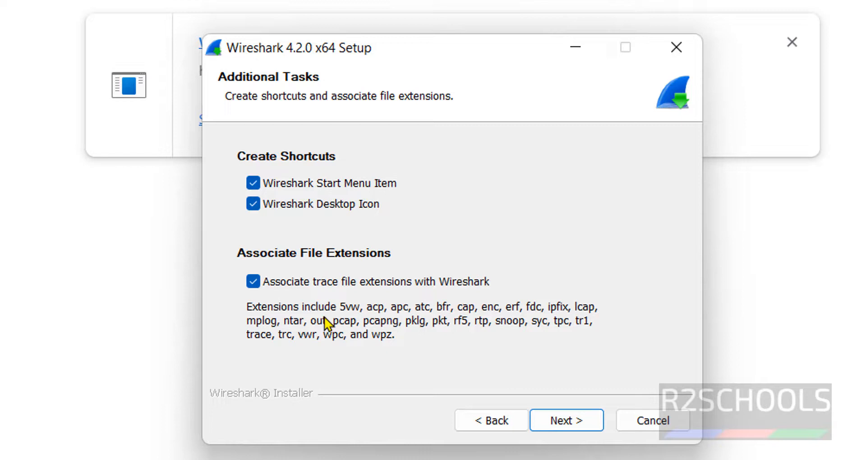
pyautogui.moveTo(530, 383)
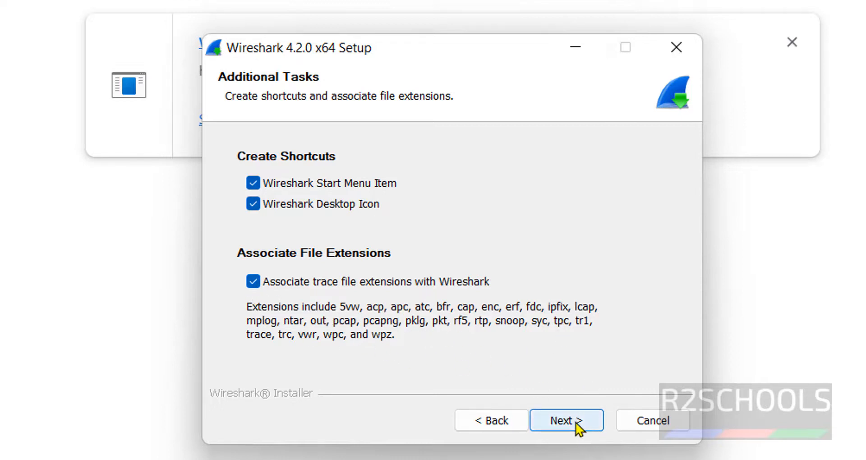
# - Proceed to the install location, keeping C:\Program Files\Wireshark
pyautogui.click(566, 420)
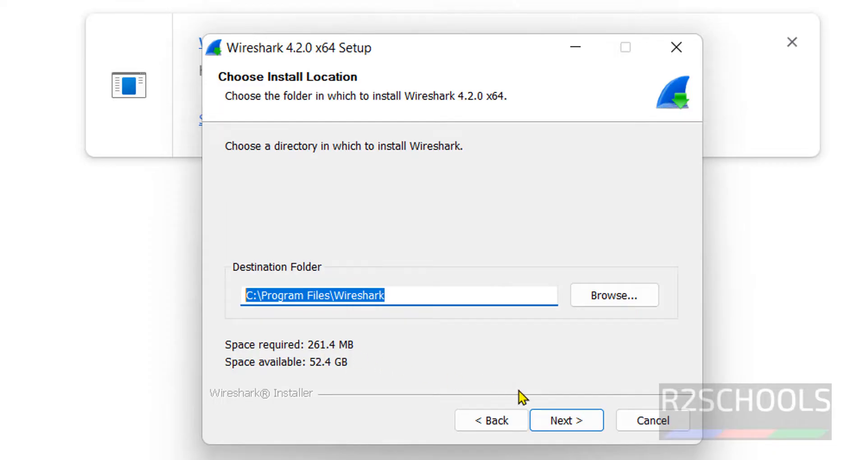
pyautogui.moveTo(550, 336)
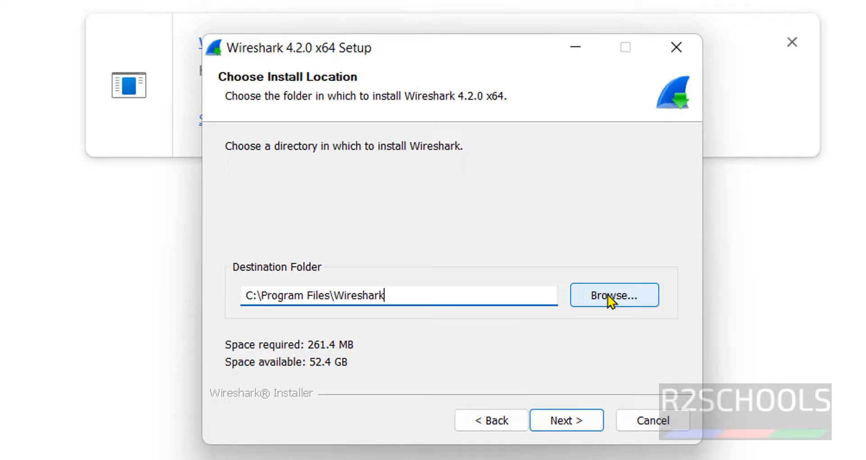
# - Keep the default folder and untick the Npcap 1.78 upgrade, keeping Npcap 1.75
pyautogui.click(565, 419)
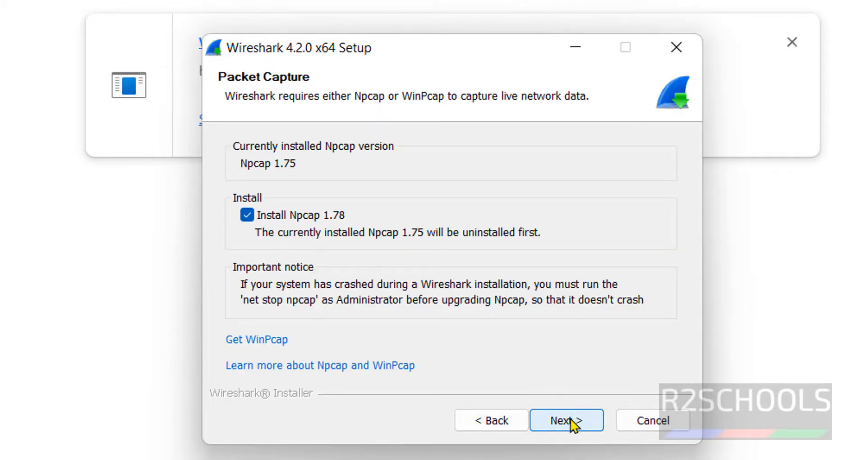
pyautogui.moveTo(402, 149)
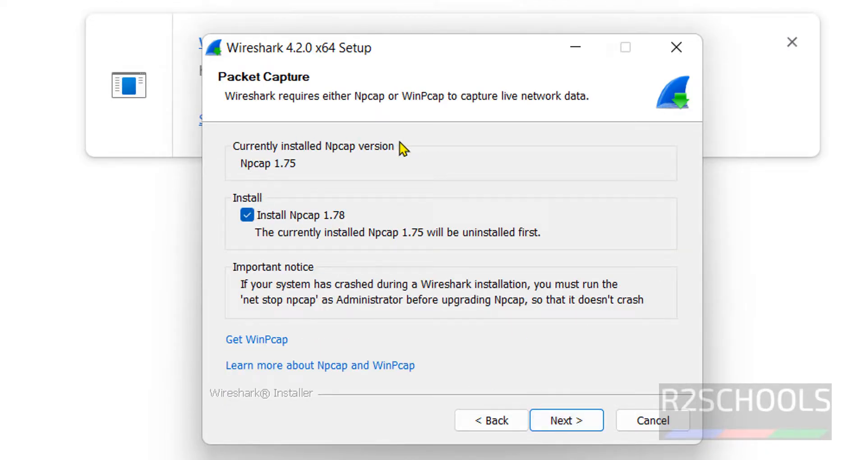
pyautogui.moveTo(299, 177)
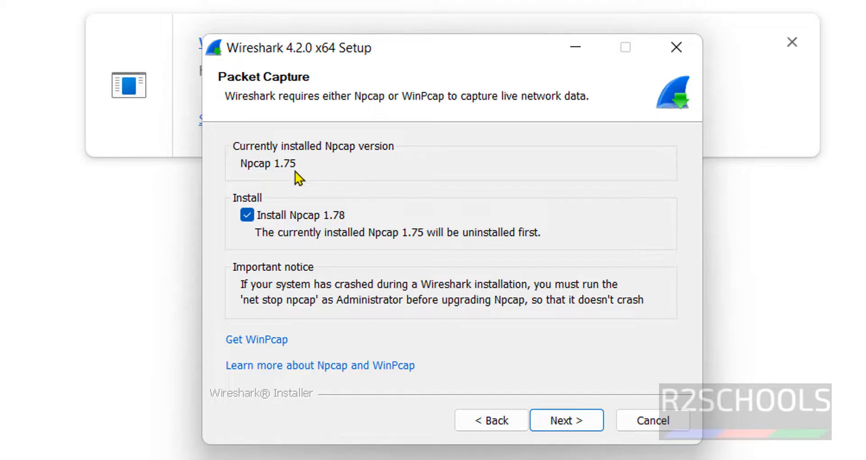
pyautogui.moveTo(351, 222)
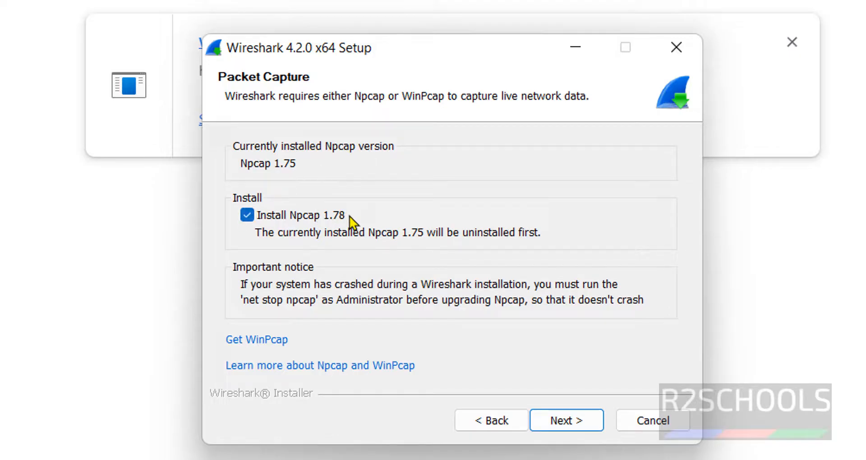
pyautogui.moveTo(247, 227)
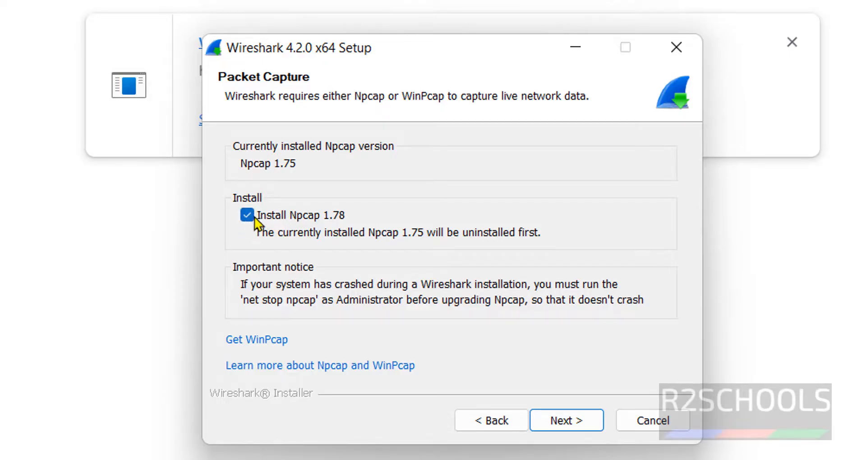
pyautogui.click(247, 215)
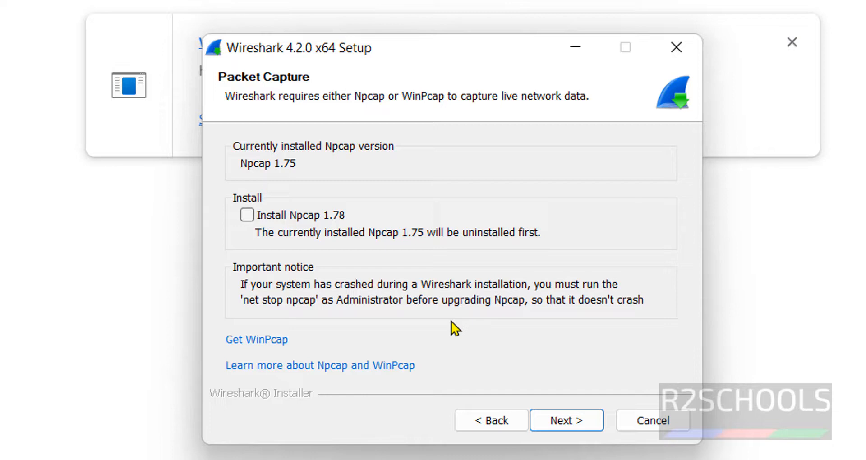
pyautogui.click(565, 420)
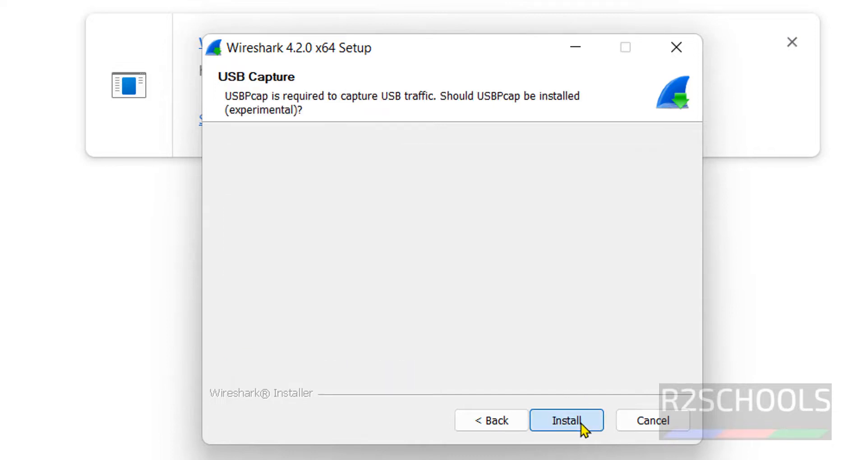
pyautogui.click(565, 420)
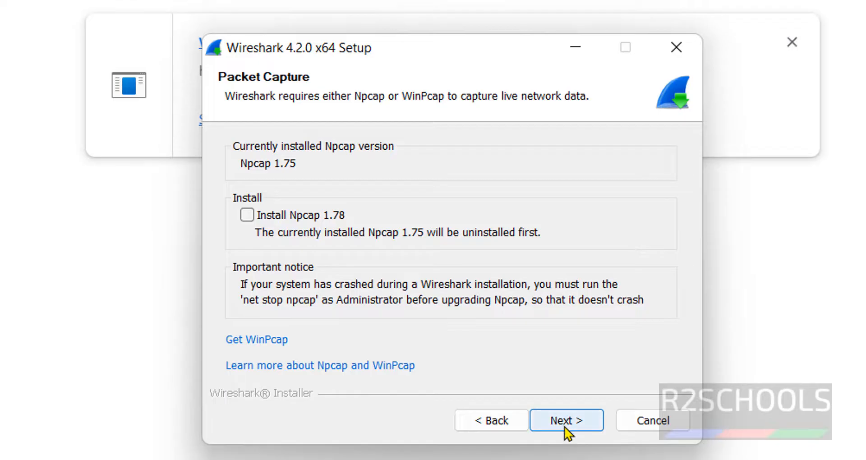
# - Include USBPcap 1.5.4.0 and begin installing Wireshark 4.2.0 x64
pyautogui.click(565, 420)
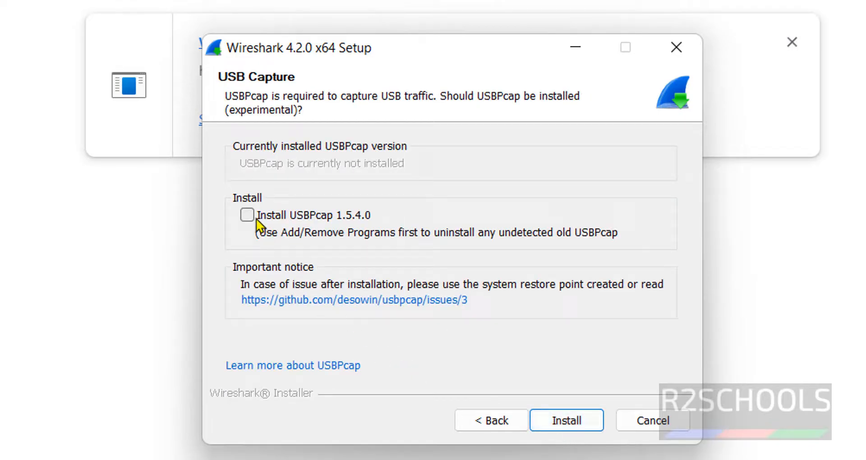
pyautogui.click(247, 215)
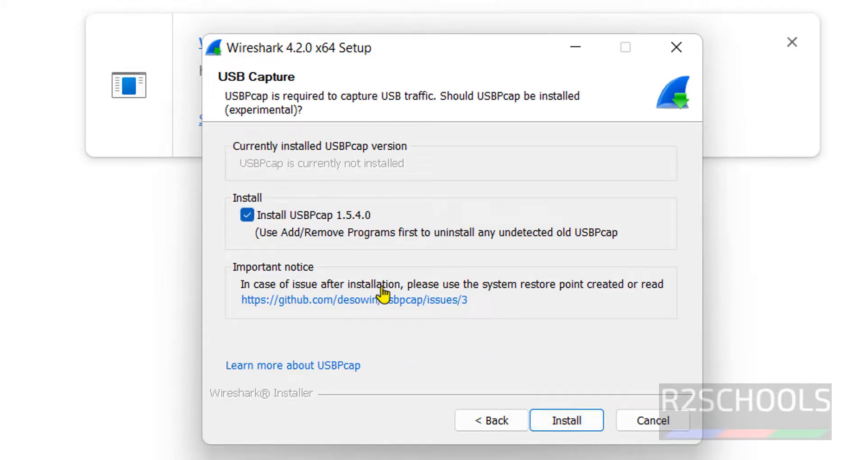
pyautogui.moveTo(574, 413)
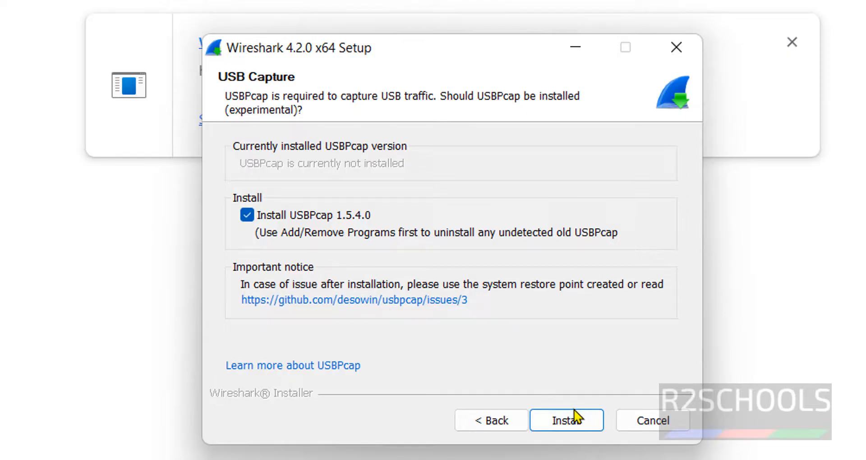
pyautogui.click(566, 420)
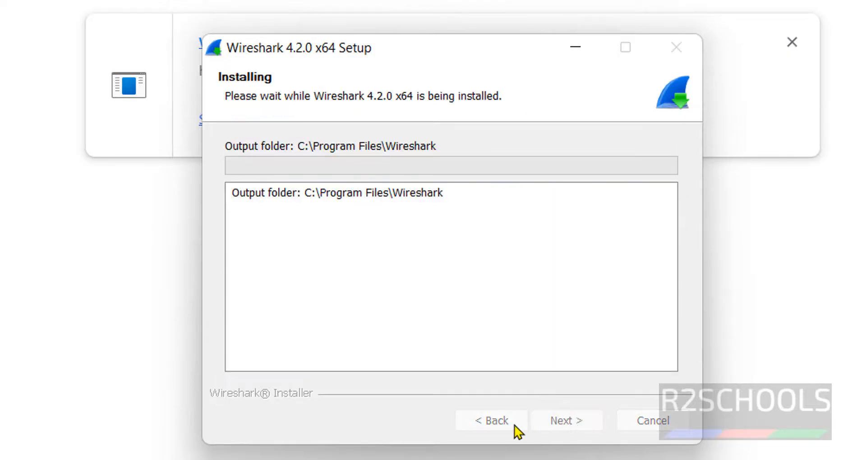
pyautogui.moveTo(510, 272)
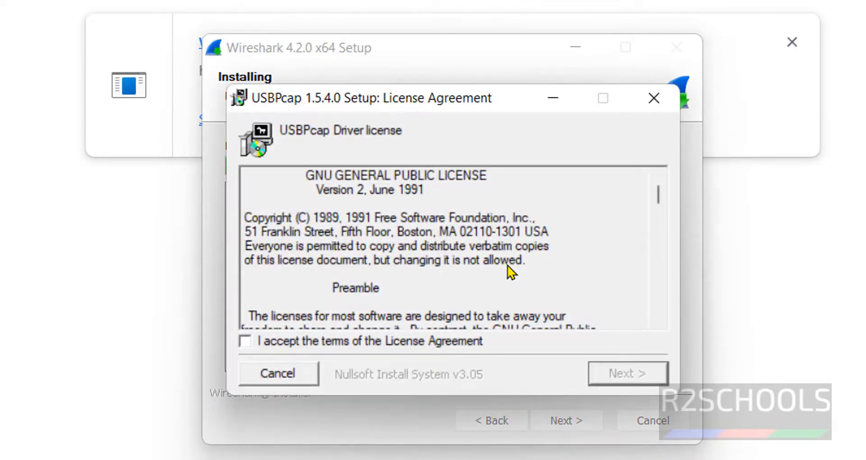
# - Accept both USBPcap licenses, install into C:\Program Files\USBPcap and close its setup
pyautogui.click(245, 341)
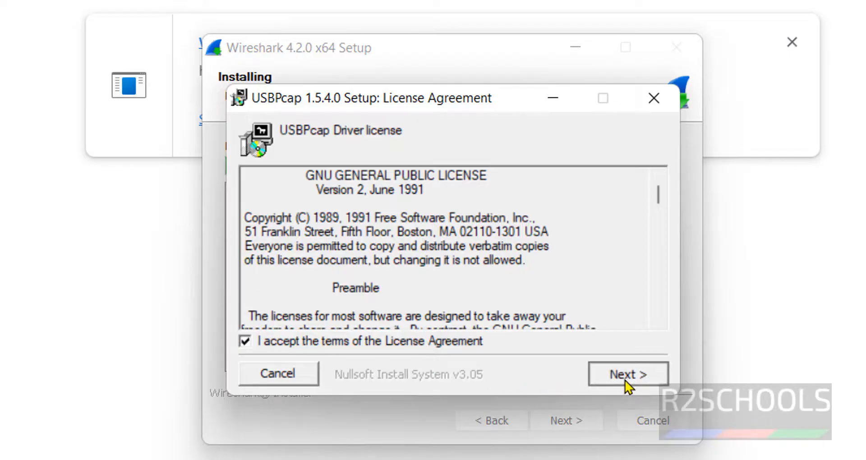
pyautogui.click(628, 373)
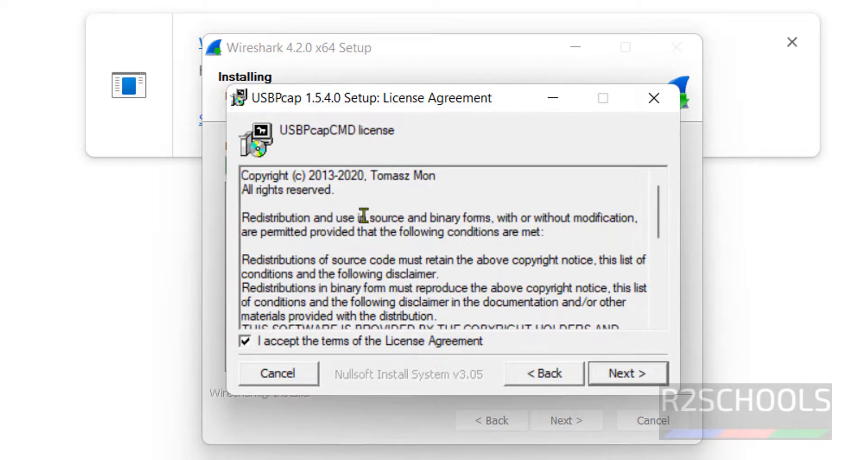
pyautogui.moveTo(333, 170)
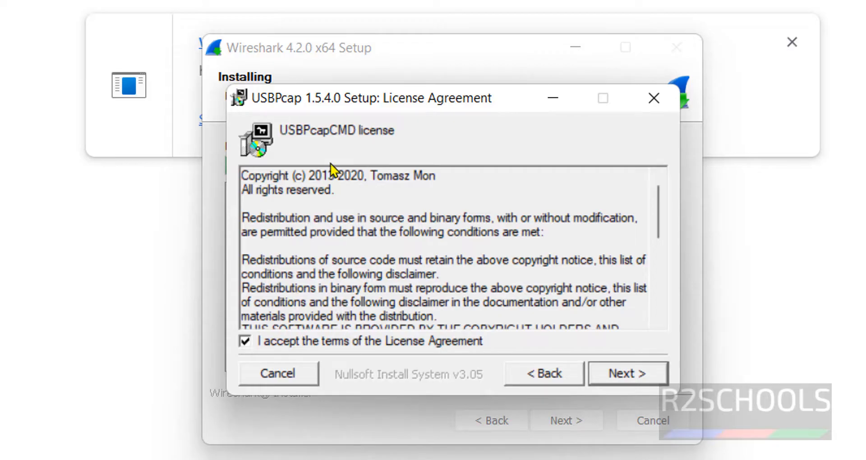
pyautogui.moveTo(584, 360)
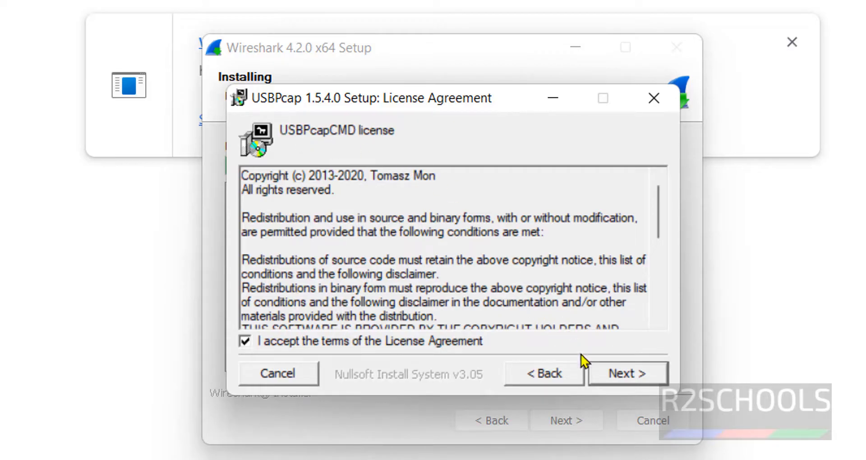
pyautogui.click(627, 374)
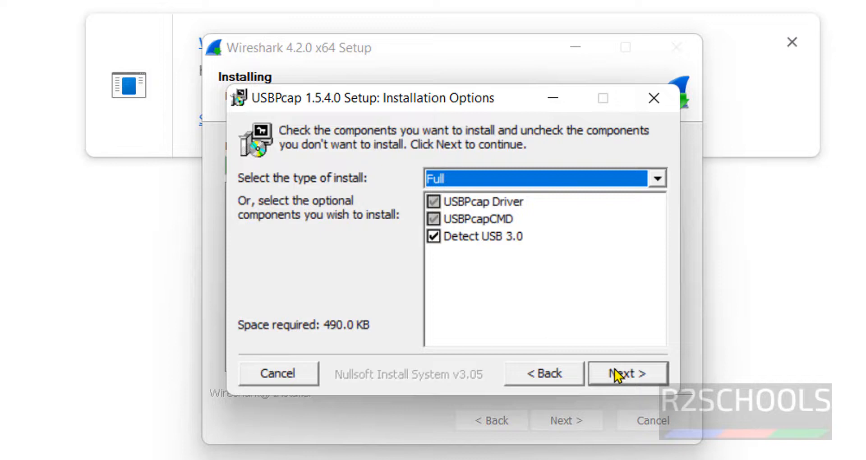
pyautogui.click(627, 373)
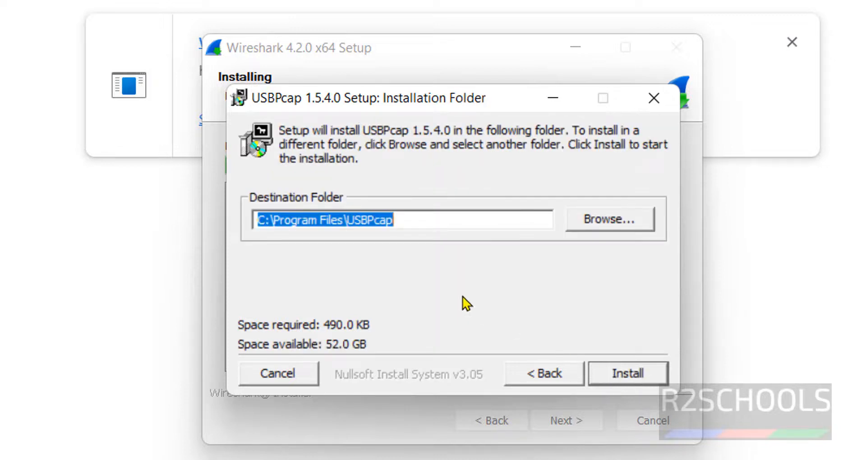
pyautogui.click(627, 372)
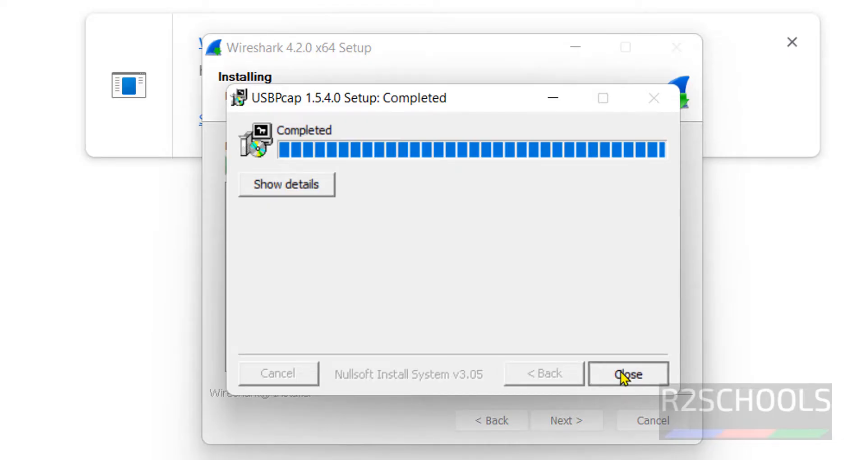
pyautogui.click(628, 373)
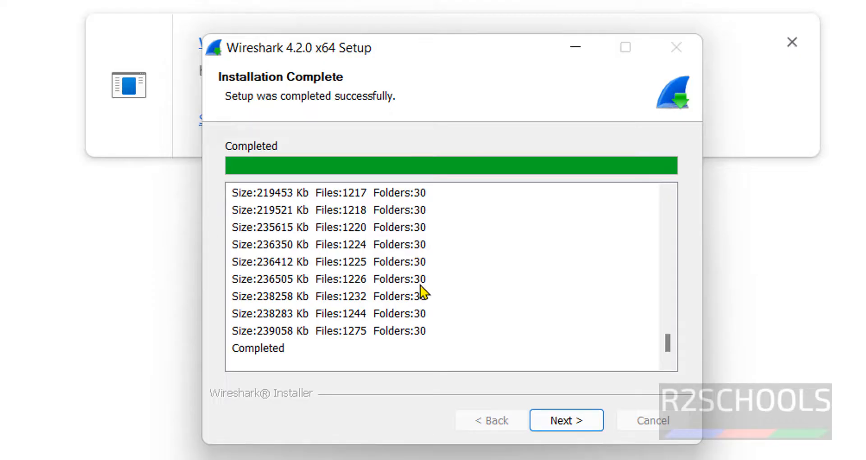
pyautogui.moveTo(577, 404)
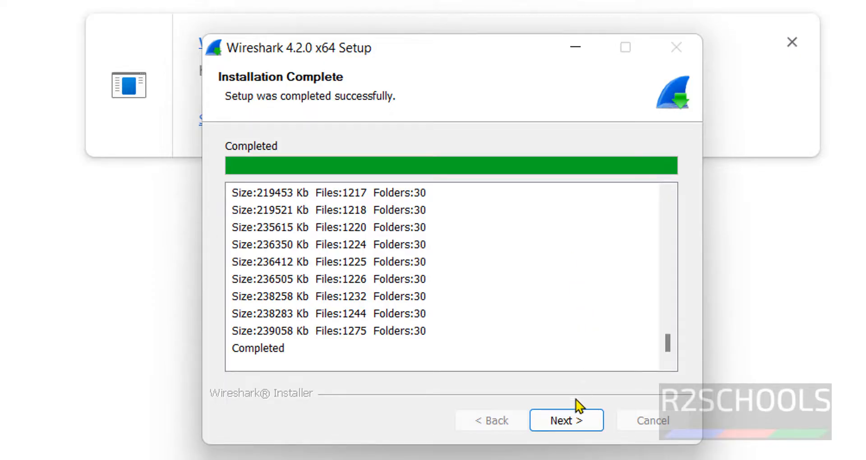
# - Continue past the Installation Complete page to the final reboot page
pyautogui.click(565, 419)
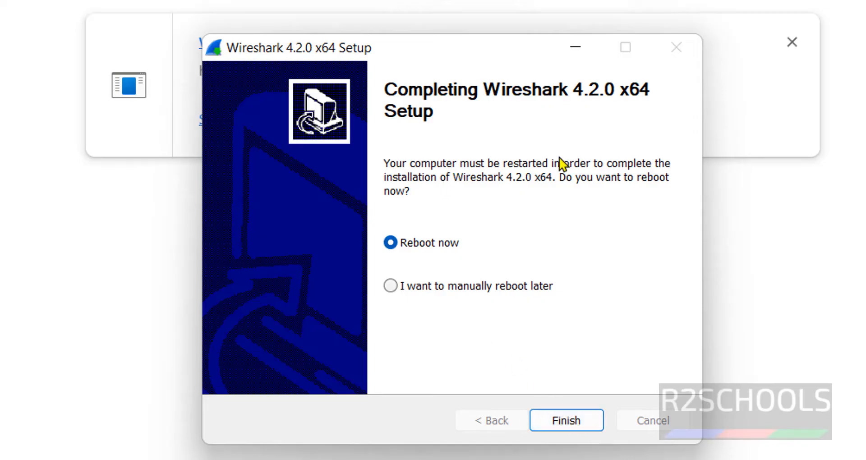
pyautogui.moveTo(513, 180)
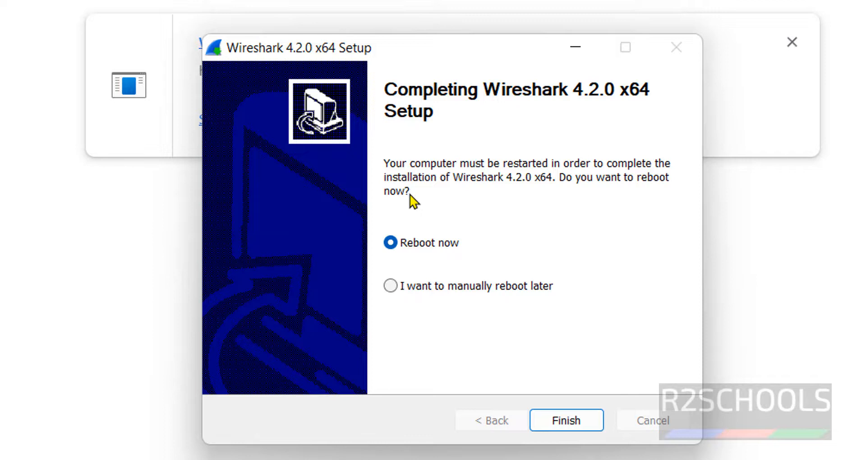
pyautogui.moveTo(630, 191)
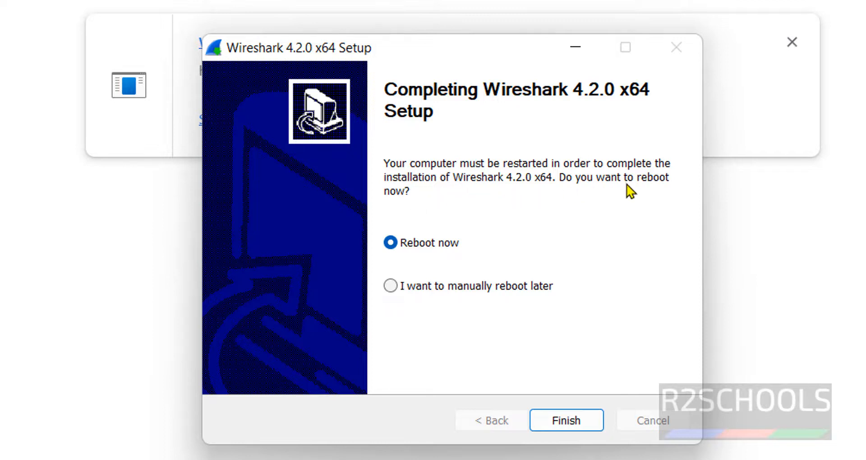
# - Choose 'I want to manually reboot later' and finish the Wireshark setup
pyautogui.click(390, 286)
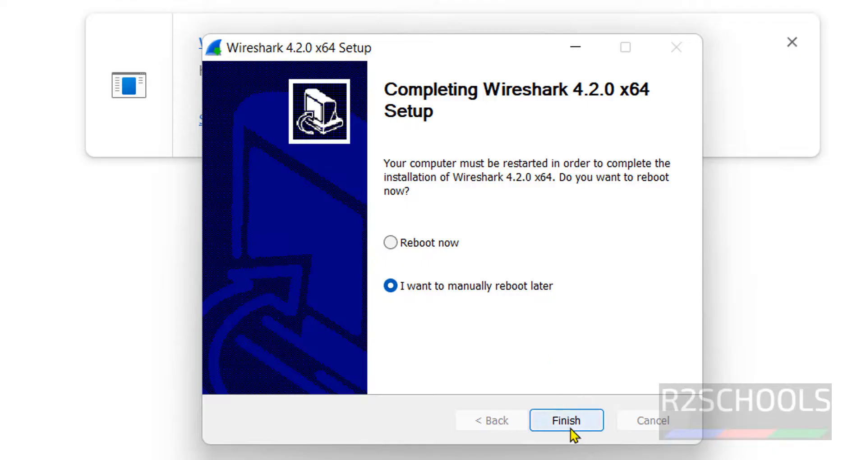
pyautogui.click(565, 420)
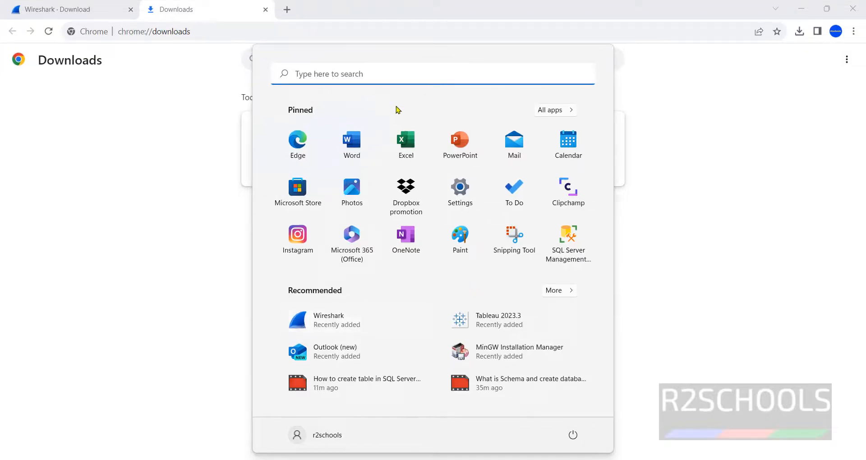
pyautogui.moveTo(375, 73)
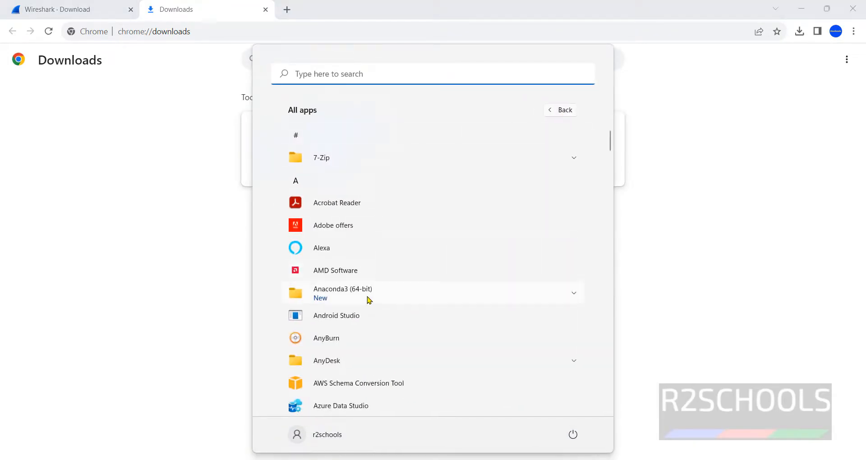
# - Locate Wireshark under W in the Start menu's All apps list and launch it
pyautogui.scroll(-3)
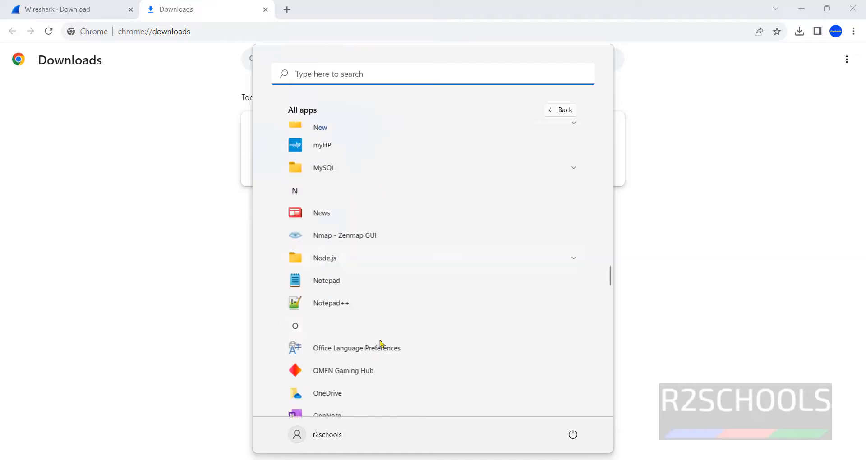
pyautogui.scroll(-3)
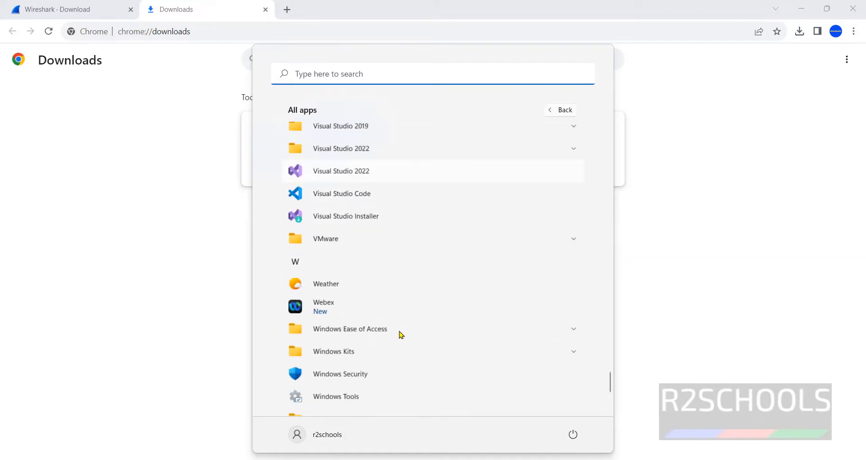
pyautogui.scroll(-3)
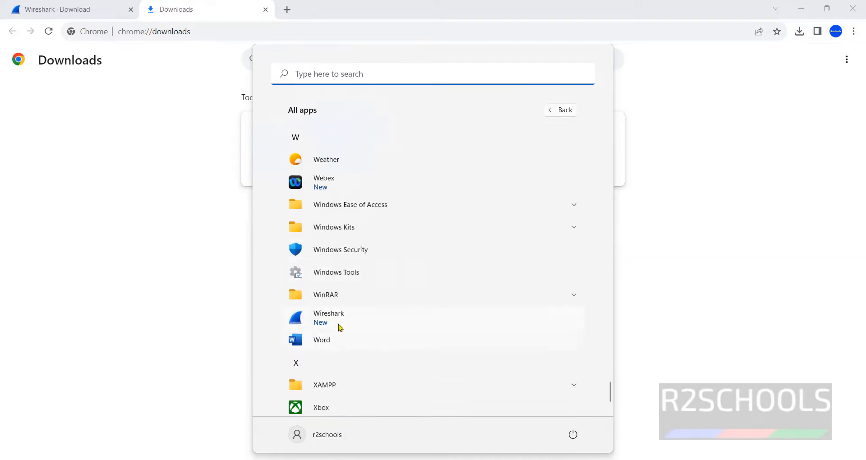
pyautogui.moveTo(338, 322)
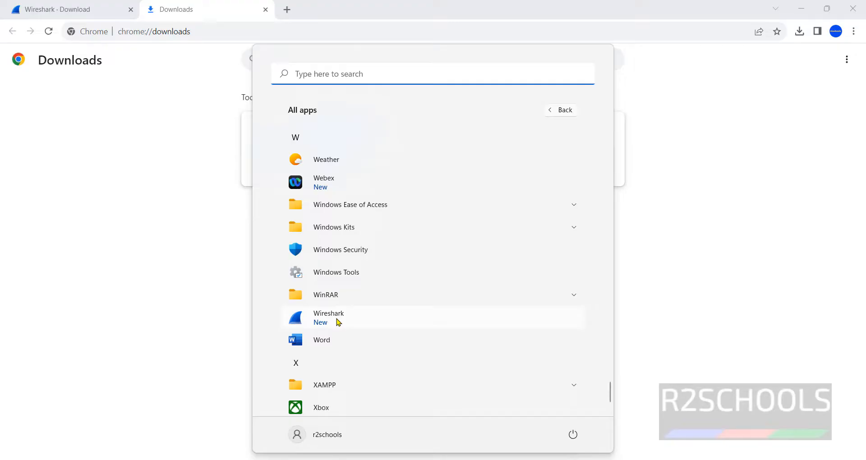
pyautogui.click(328, 317)
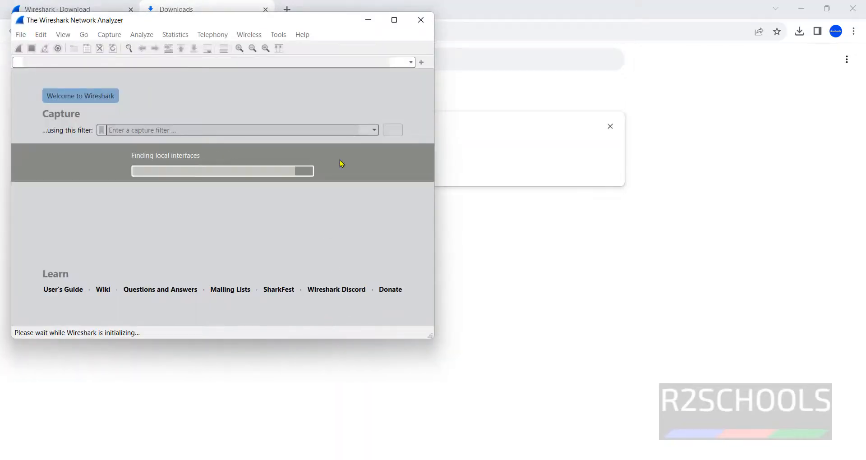
# - Maximize the Wireshark window and select the Wi-Fi capture interface
pyautogui.click(394, 19)
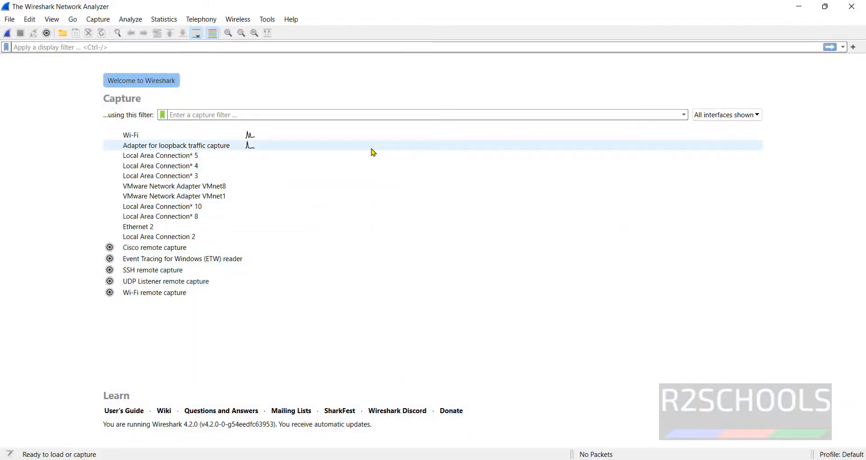
pyautogui.moveTo(322, 149)
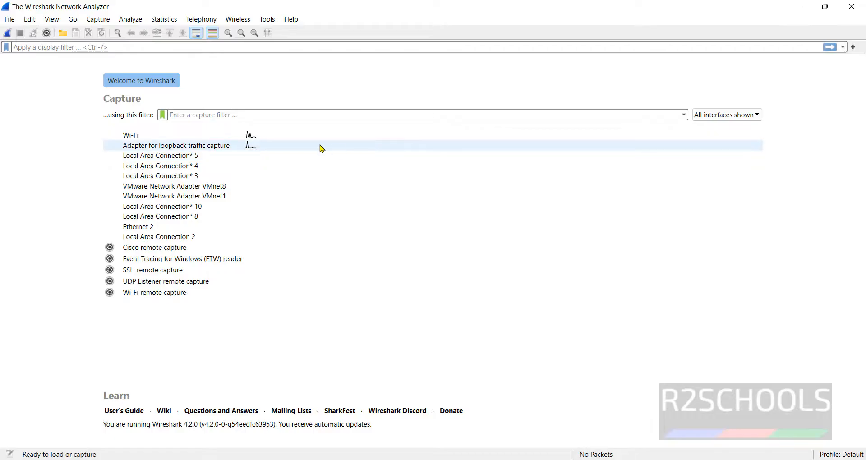
pyautogui.click(130, 134)
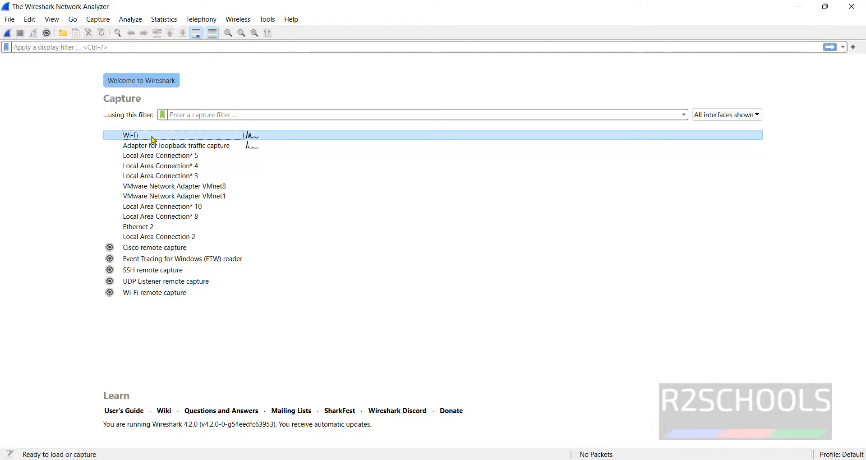
# - Capture live Wi-Fi packets and stop the capture at 234 packets
pyautogui.doubleClick(130, 134)
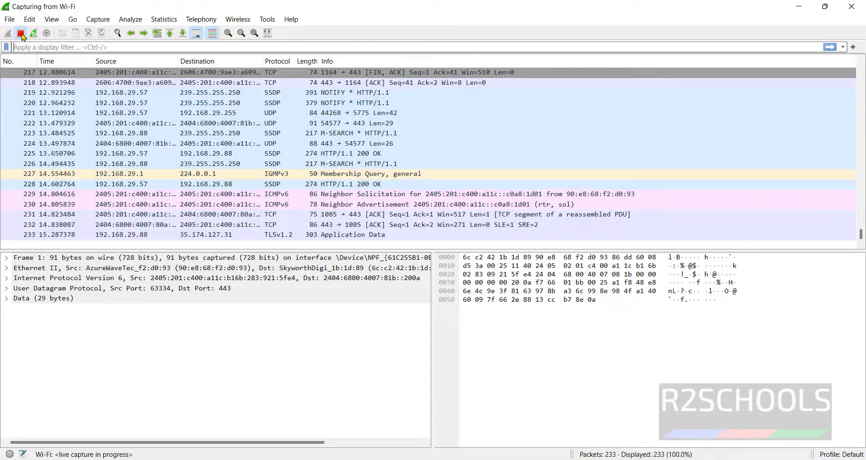
pyautogui.click(21, 33)
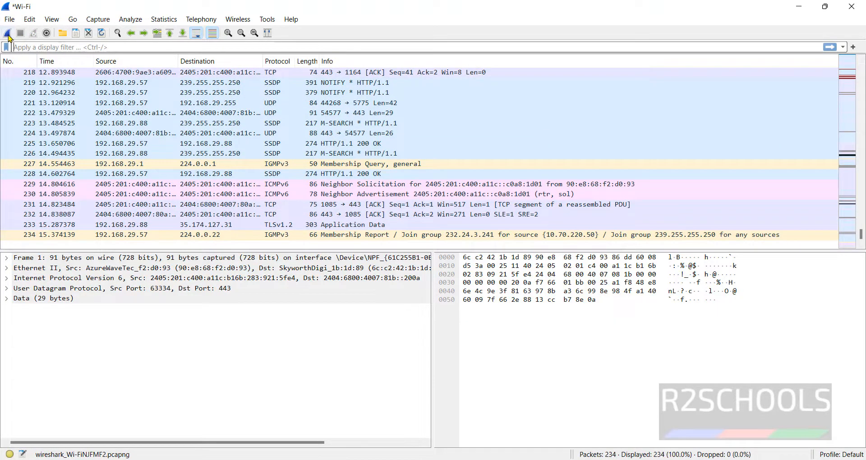
pyautogui.moveTo(8, 32)
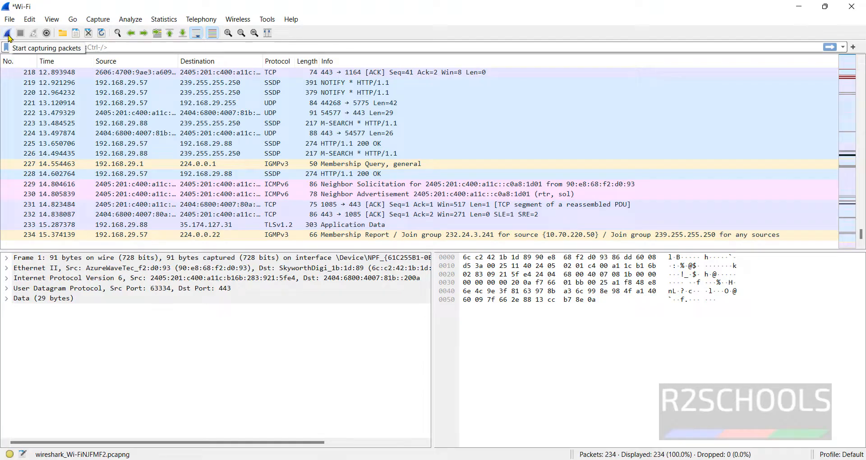
# - Restart capturing, continue without saving the earlier packets, then stop the fresh 13-packet capture
pyautogui.click(8, 33)
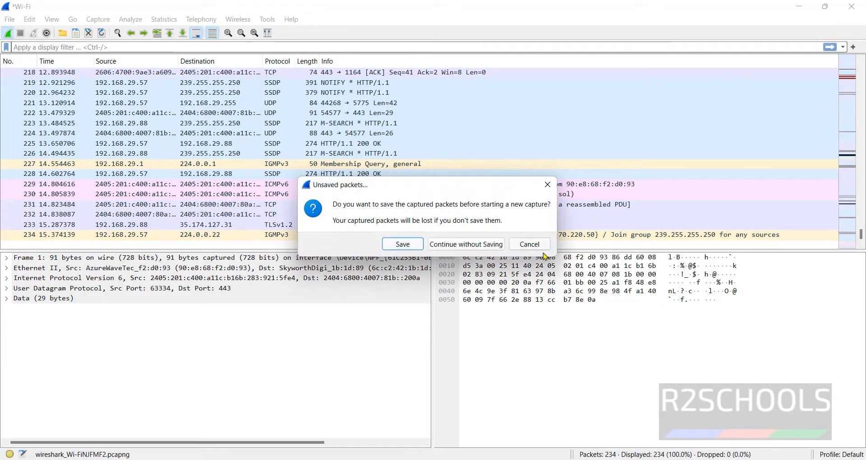
pyautogui.click(466, 244)
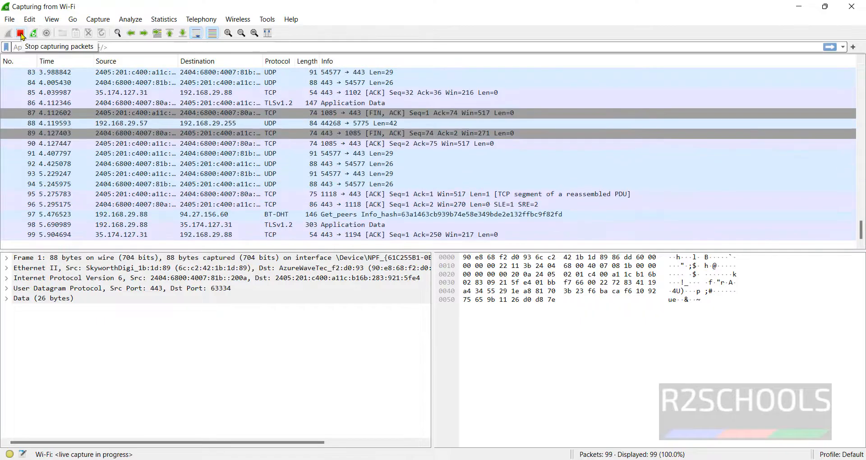
pyautogui.click(21, 34)
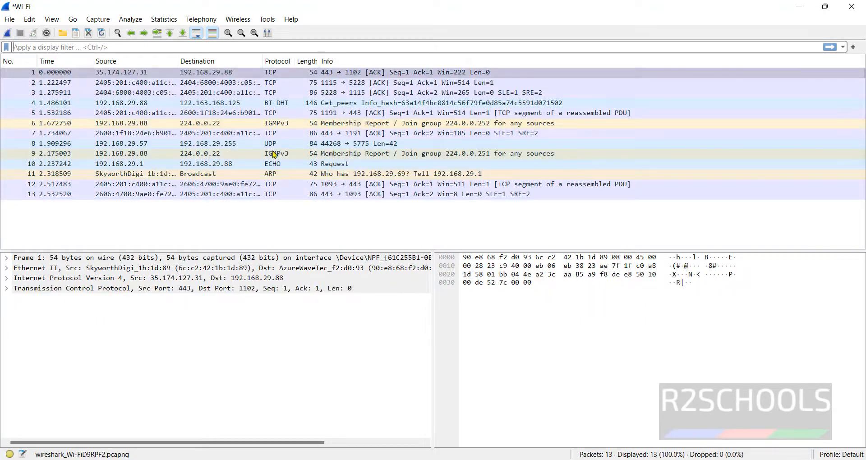